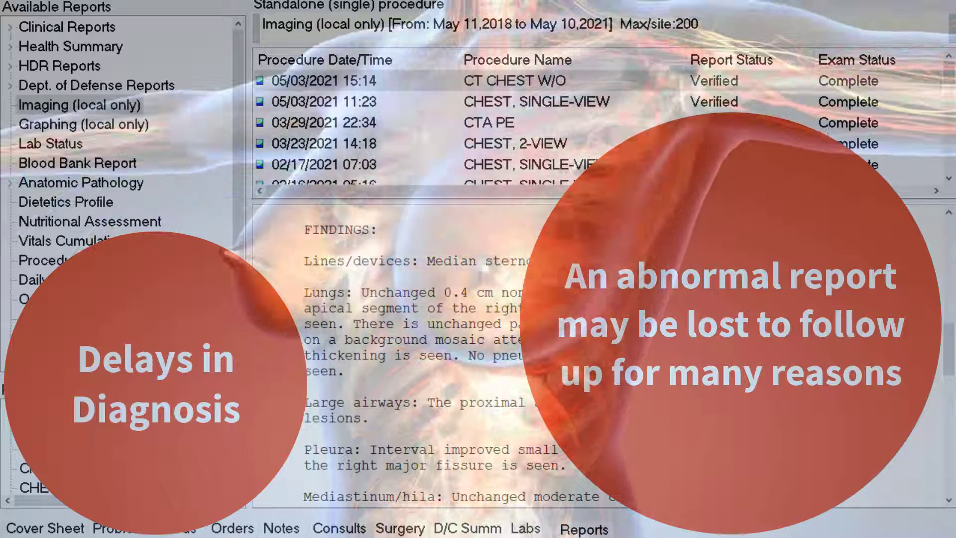
Step: Launch Brilliance for the patient so the Advisories list shows the COVID-19 Chart Review
{"action": "left_click", "coordinate": [80, 104]}
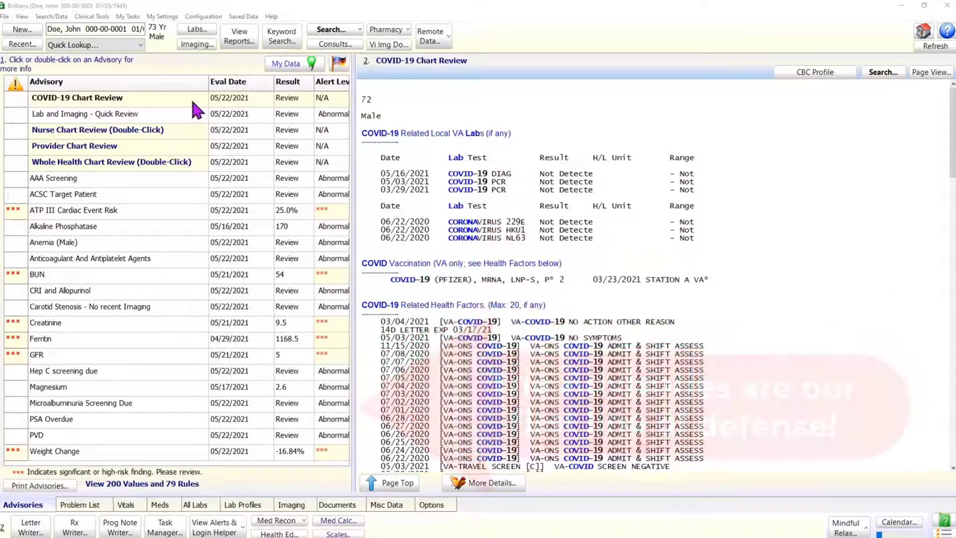
{"action": "mouse_move", "coordinate": [150, 130]}
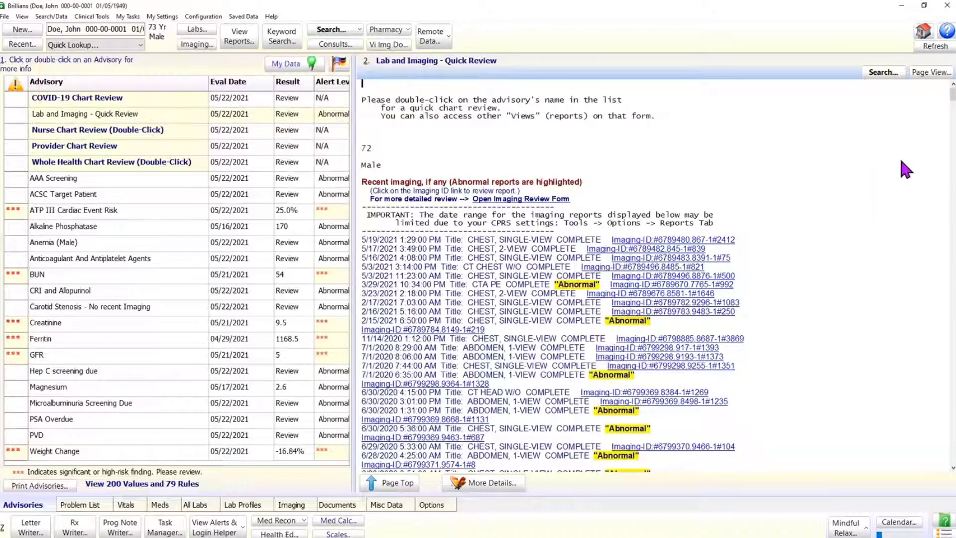
Step: Scroll through the Lab and Imaging quick review's report pane listing recent imaging studies
{"action": "scroll", "scroll_direction": "down", "scroll_amount": 3}
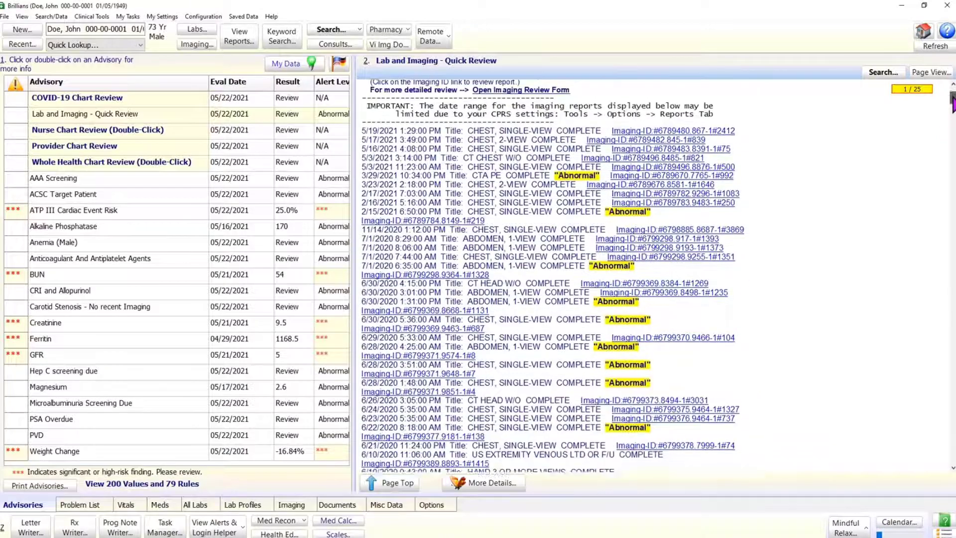
{"action": "scroll", "scroll_direction": "up", "scroll_amount": 3}
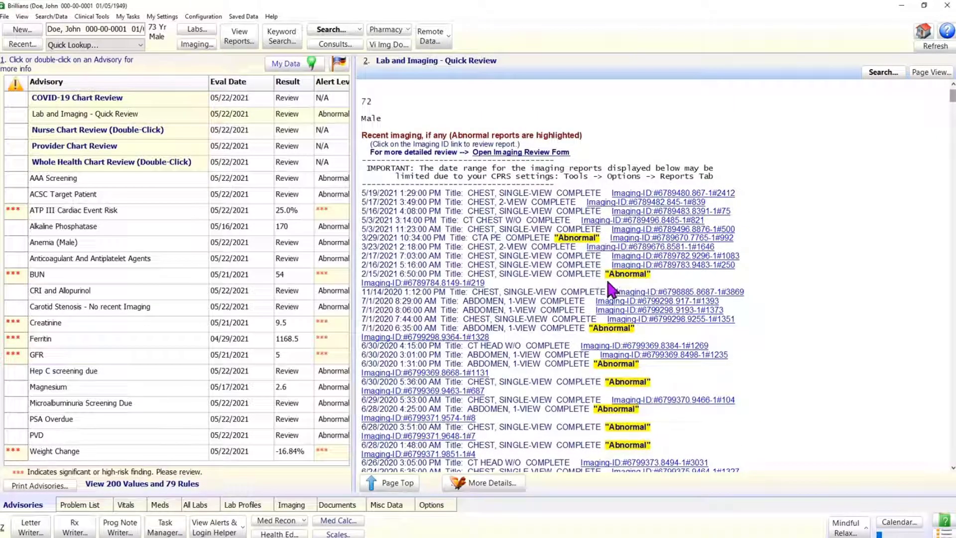
{"action": "mouse_move", "coordinate": [860, 247]}
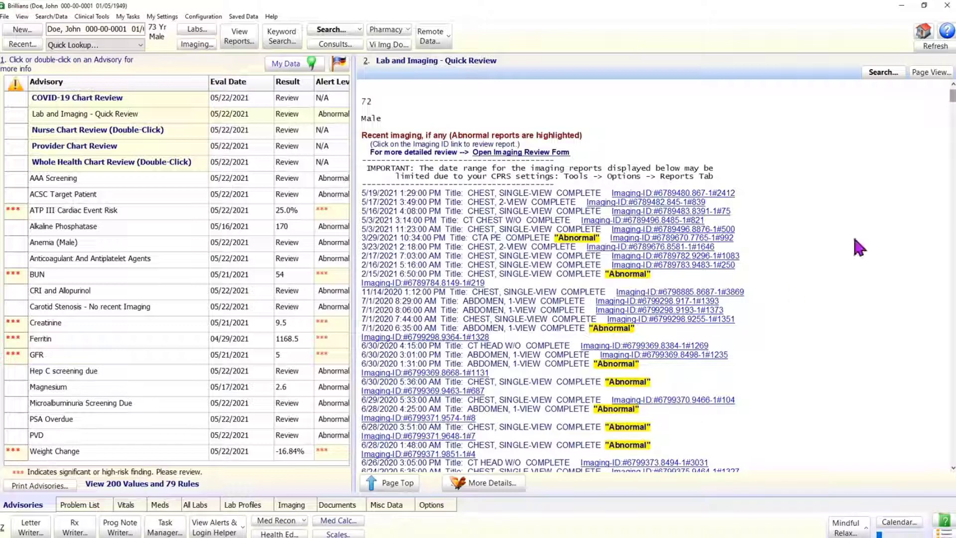
{"action": "scroll", "scroll_direction": "down", "scroll_amount": 3}
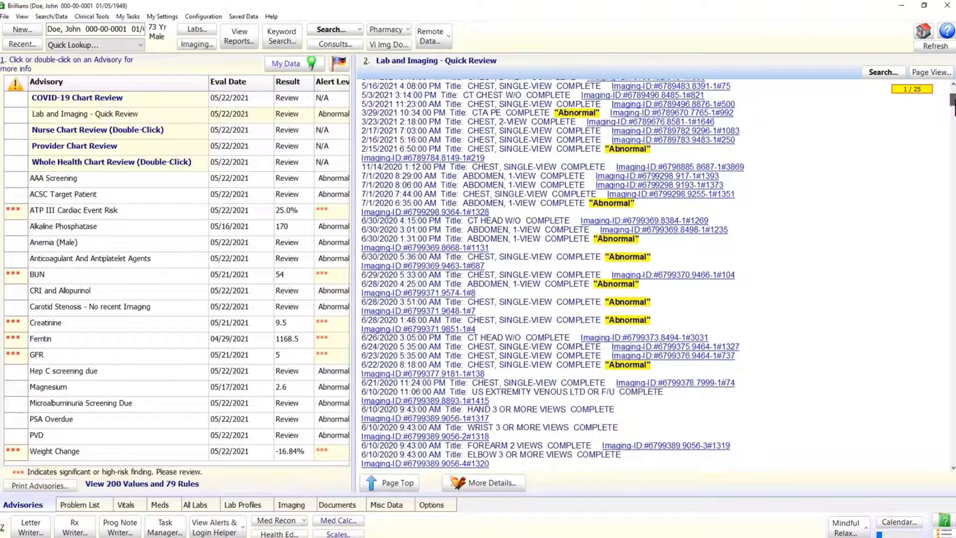
{"action": "scroll", "scroll_direction": "down", "scroll_amount": 3}
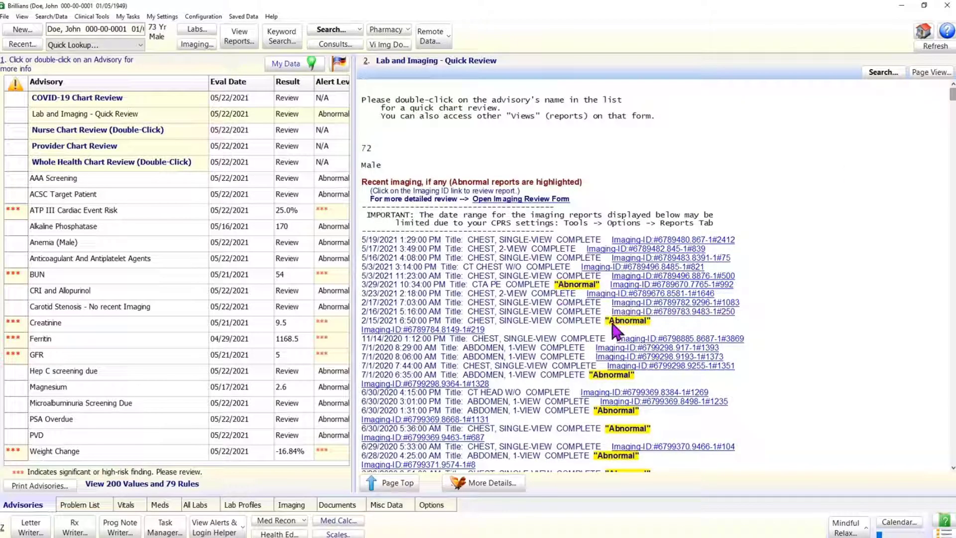
{"action": "mouse_move", "coordinate": [595, 310]}
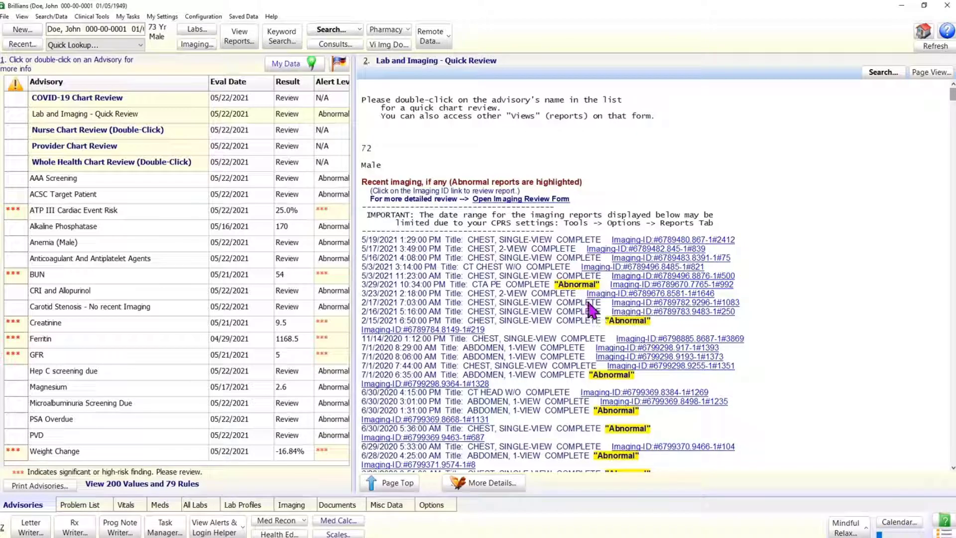
{"action": "mouse_move", "coordinate": [695, 295]}
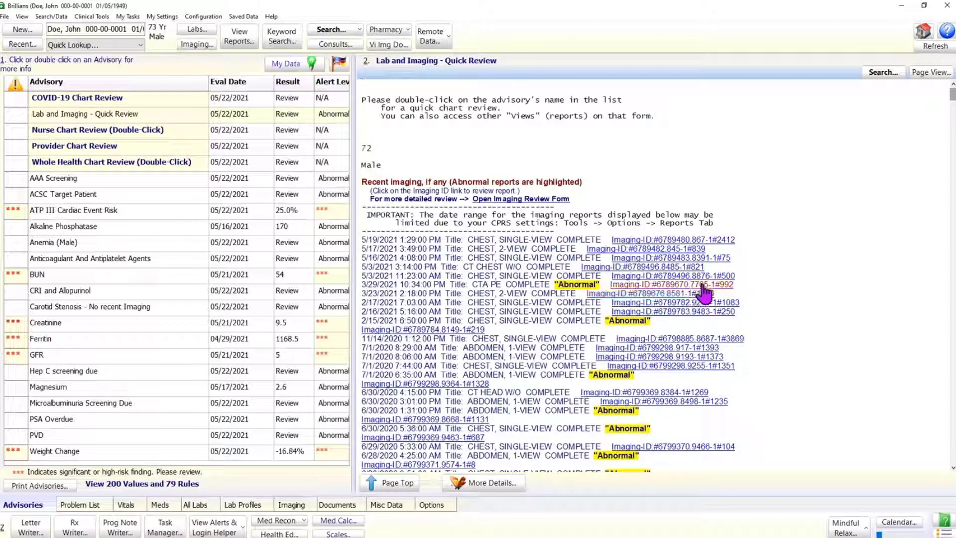
{"action": "left_click", "coordinate": [670, 285]}
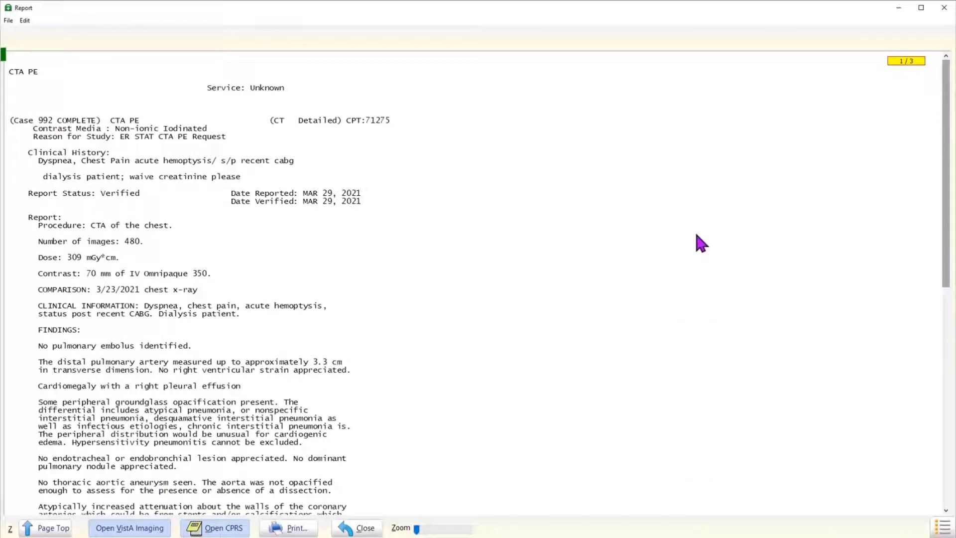
{"action": "mouse_move", "coordinate": [945, 98]}
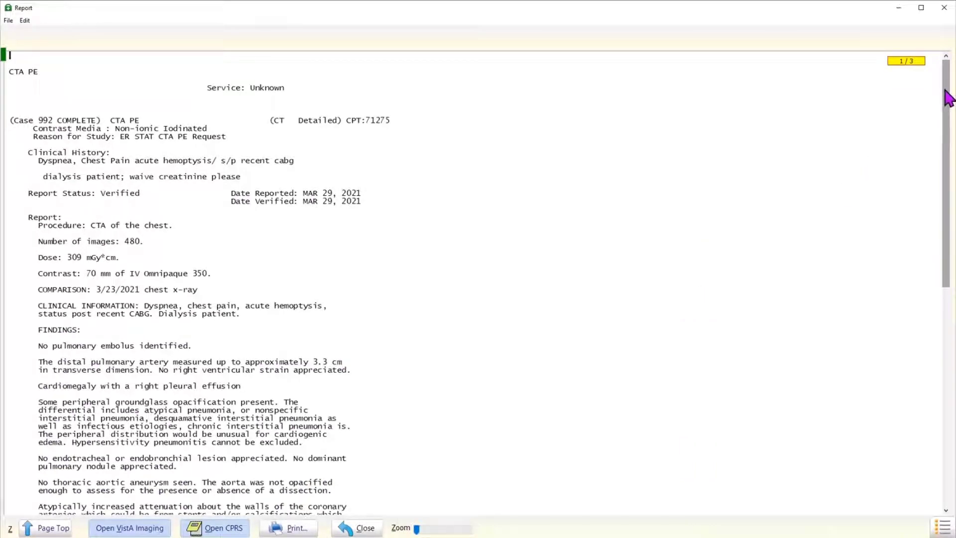
{"action": "scroll", "scroll_direction": "down", "scroll_amount": 3}
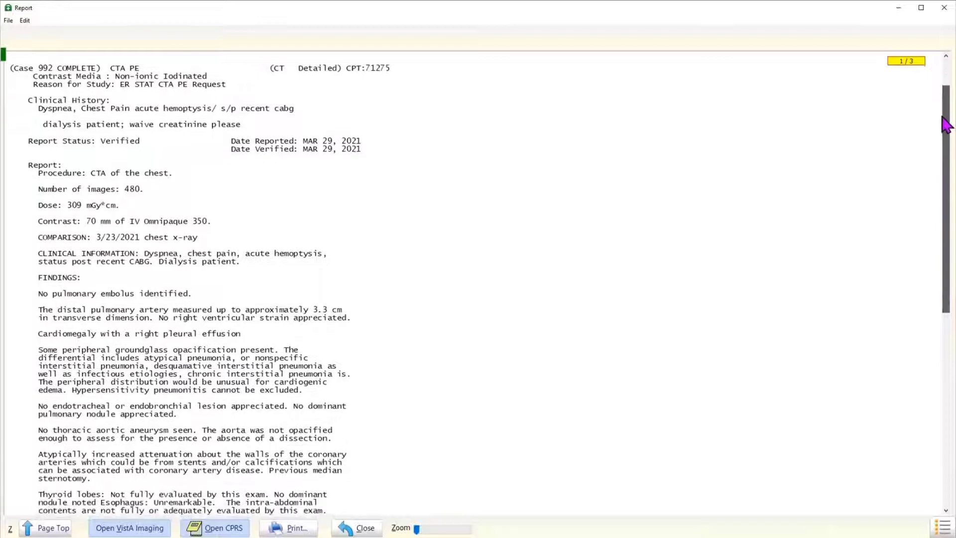
{"action": "scroll", "scroll_direction": "down", "scroll_amount": 3}
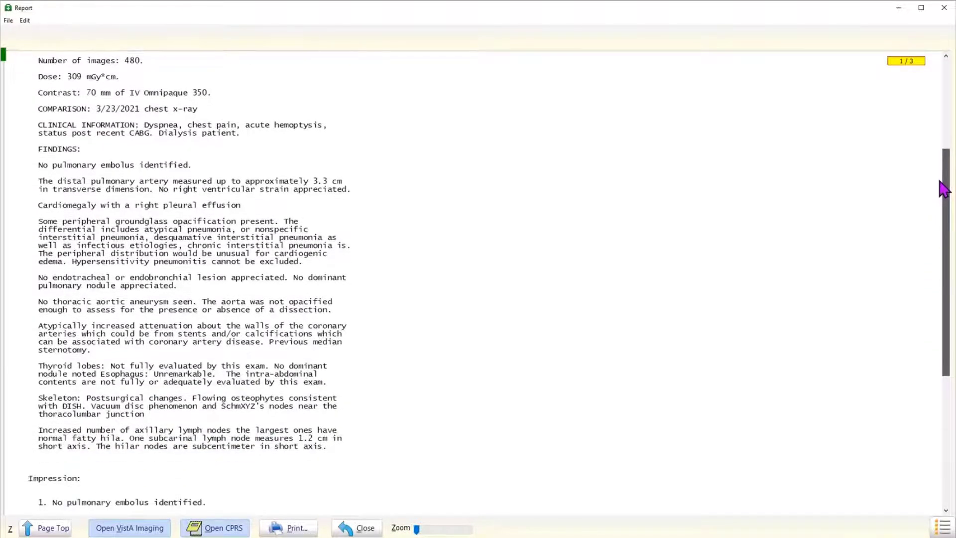
{"action": "scroll", "scroll_direction": "down", "scroll_amount": 3}
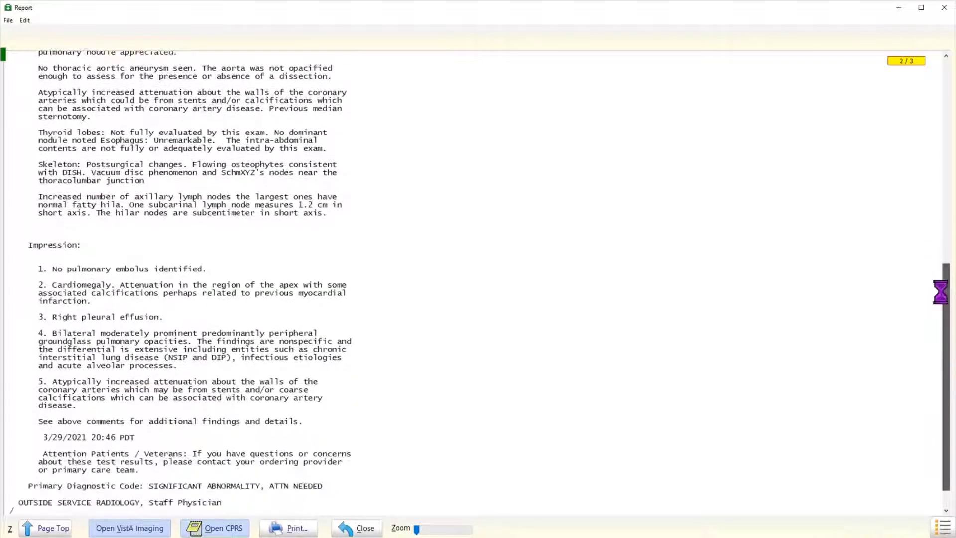
{"action": "scroll", "scroll_direction": "down", "scroll_amount": 3}
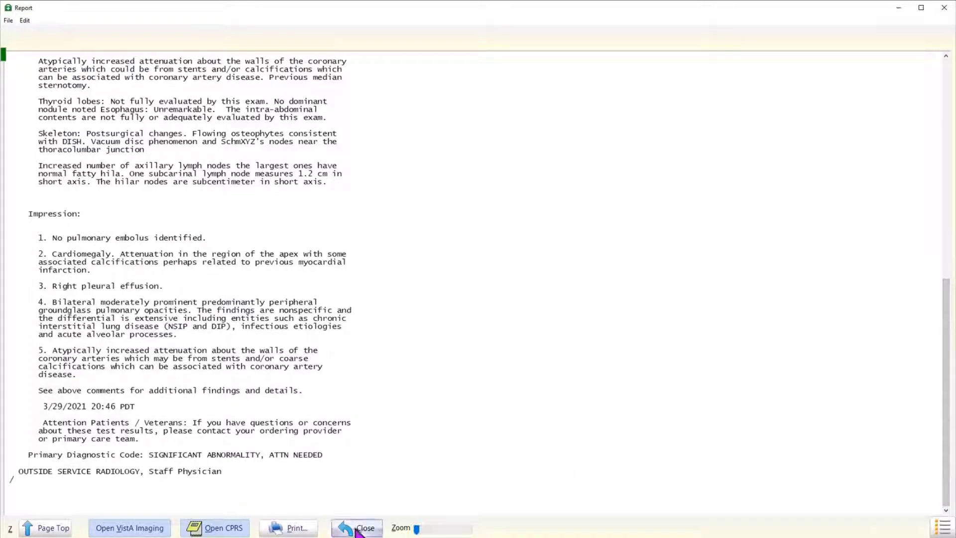
{"action": "left_click", "coordinate": [365, 528]}
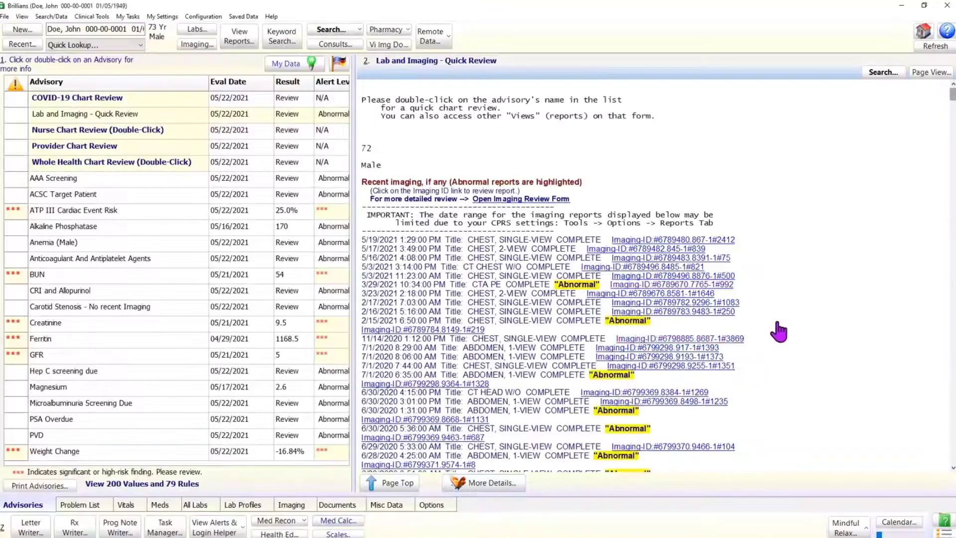
{"action": "mouse_move", "coordinate": [539, 209]}
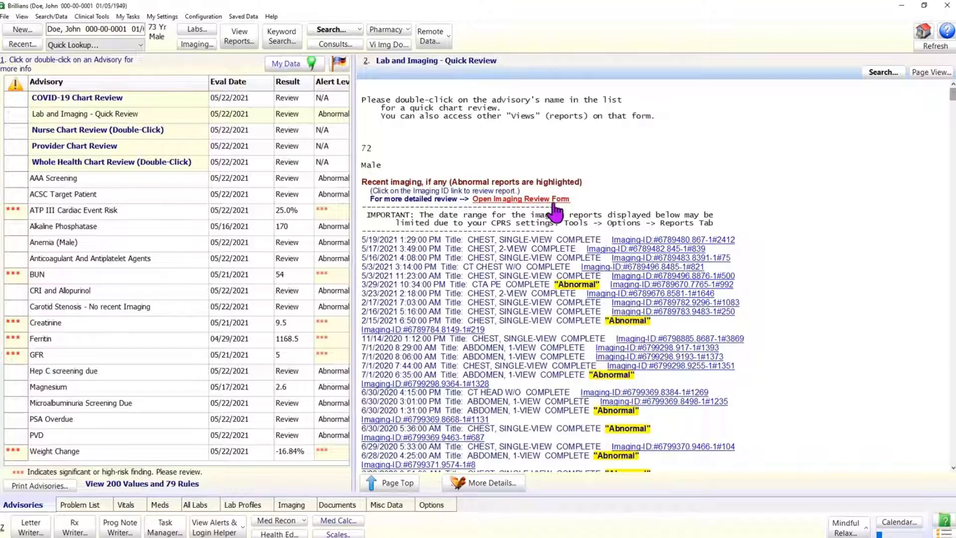
{"action": "mouse_move", "coordinate": [355, 223]}
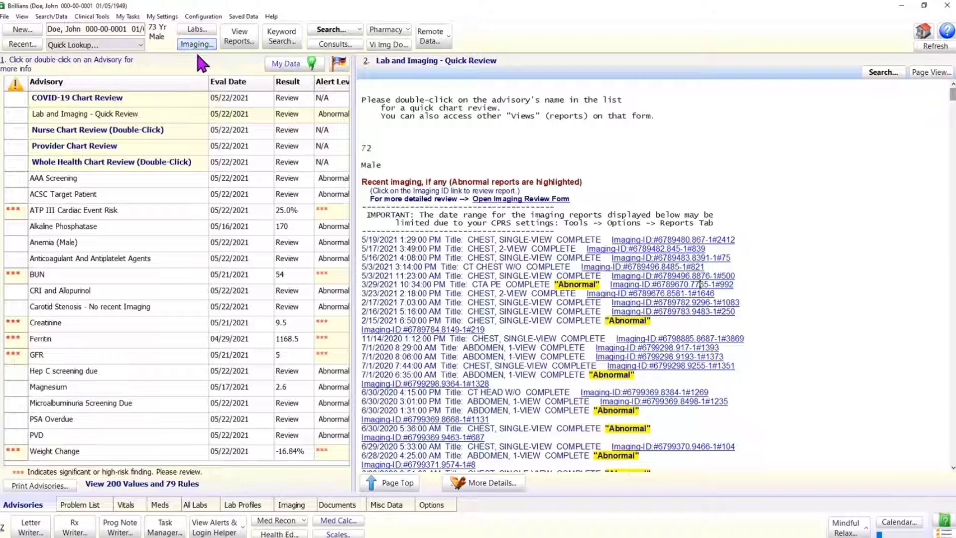
{"action": "mouse_move", "coordinate": [196, 43]}
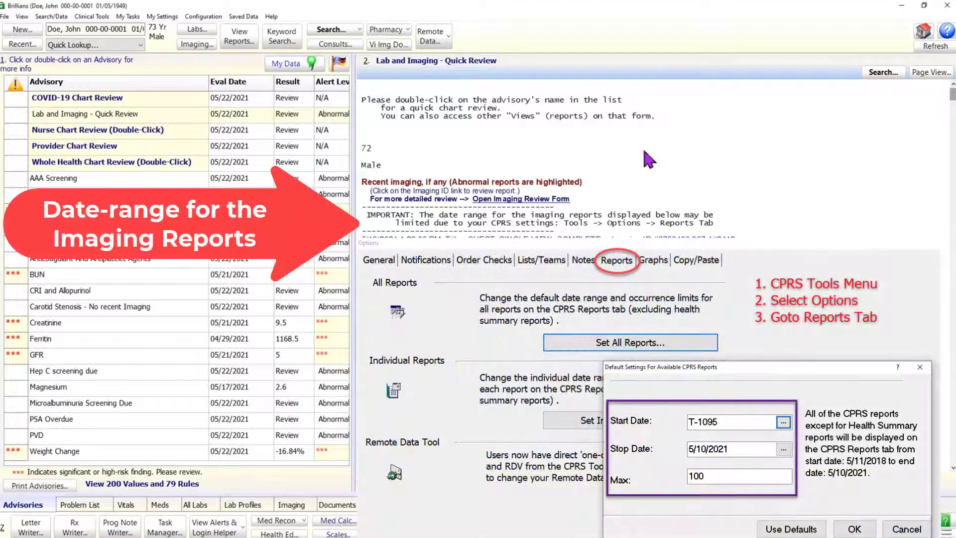
{"action": "mouse_move", "coordinate": [756, 218]}
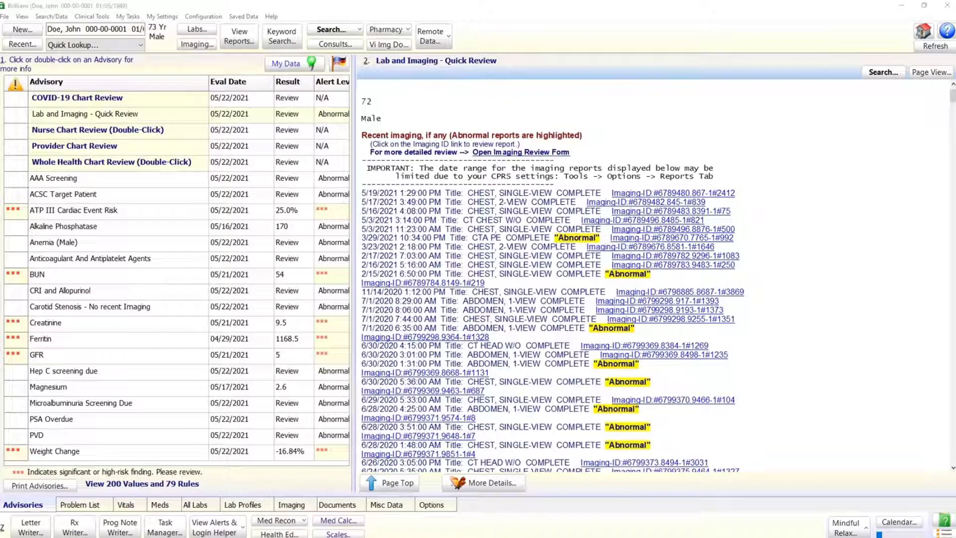
{"action": "mouse_move", "coordinate": [770, 172]}
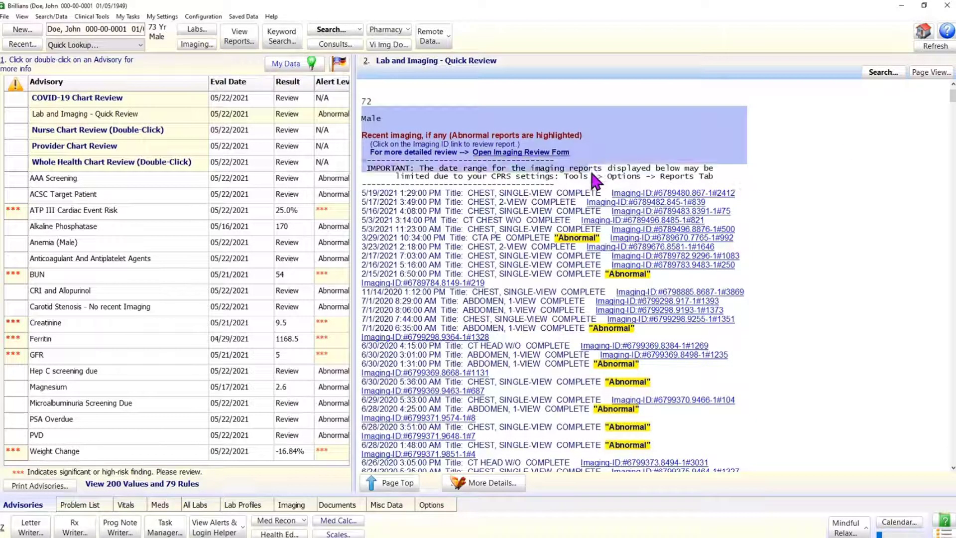
{"action": "mouse_move", "coordinate": [808, 171]}
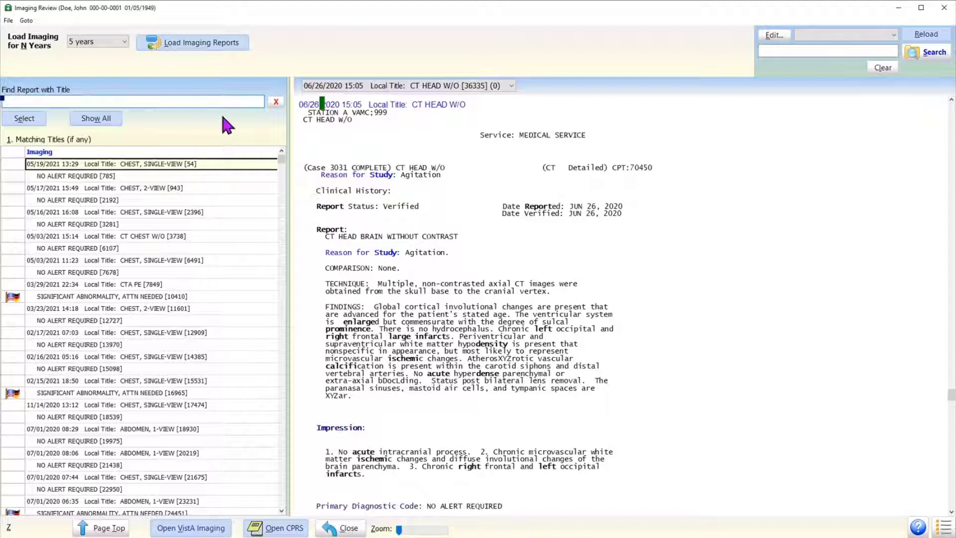
Step: Choose how many years of imaging to load and scroll the Matching Titles list
{"action": "left_click", "coordinate": [127, 42]}
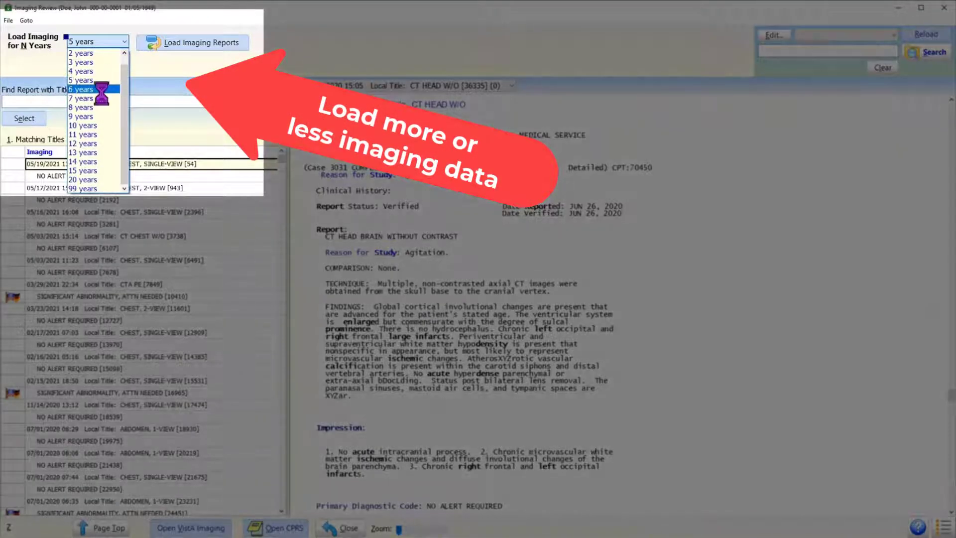
{"action": "left_click", "coordinate": [81, 80]}
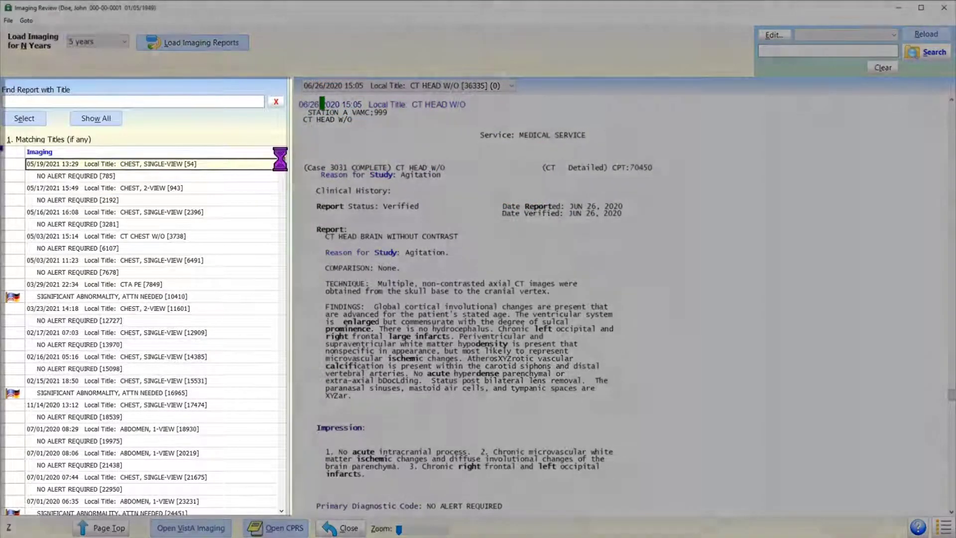
{"action": "scroll", "scroll_direction": "down", "scroll_amount": 3}
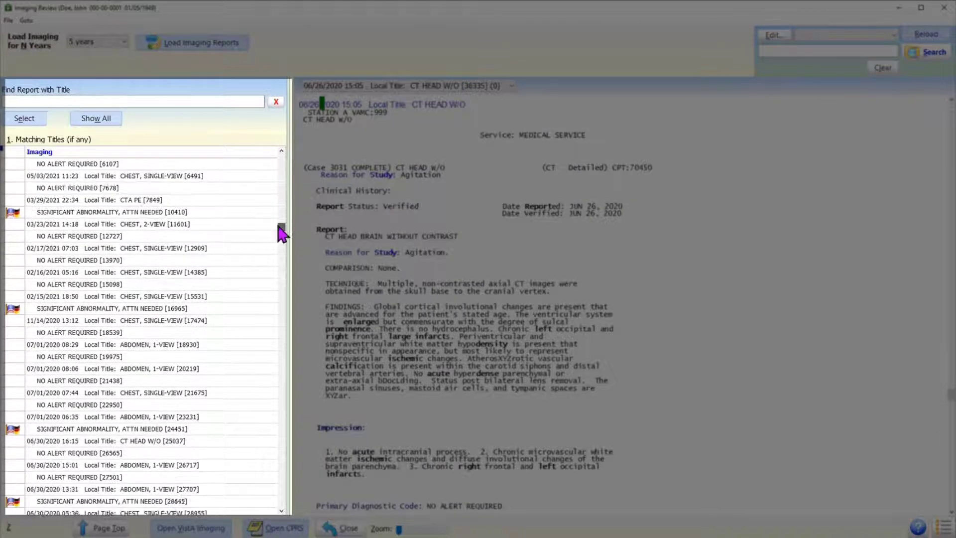
{"action": "scroll", "scroll_direction": "down", "scroll_amount": 3}
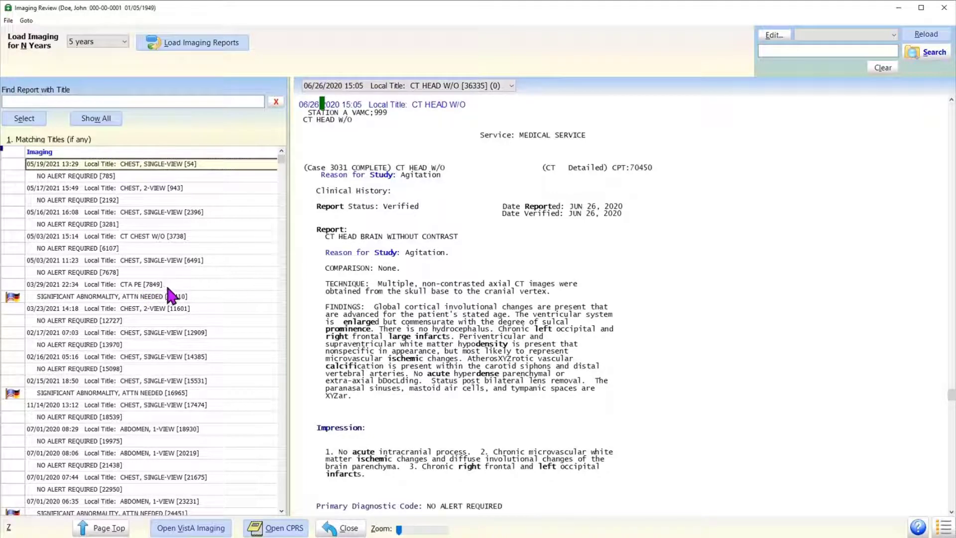
Step: Show the 03/29/2021 CTA PE report down to its impression, then list the loaded report titles
{"action": "left_click", "coordinate": [107, 284]}
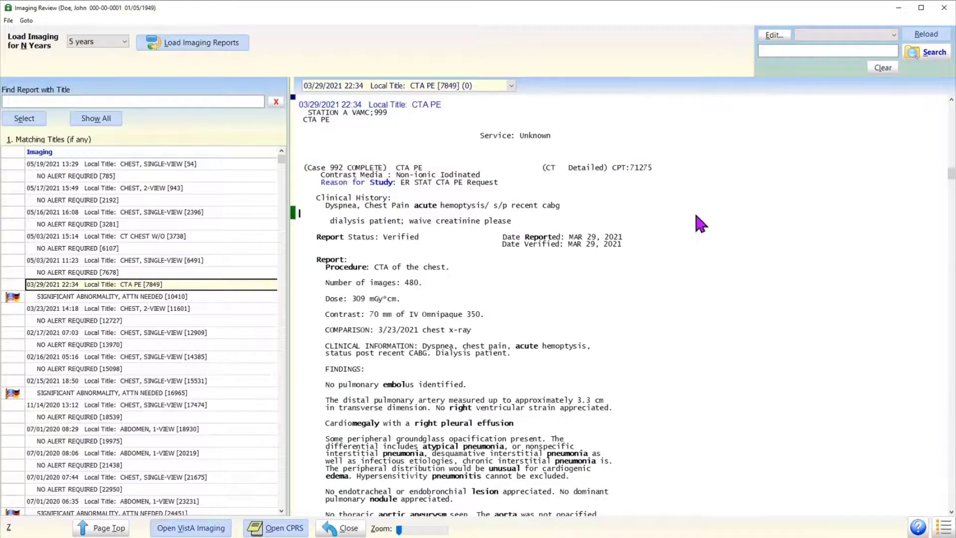
{"action": "mouse_move", "coordinate": [21, 310]}
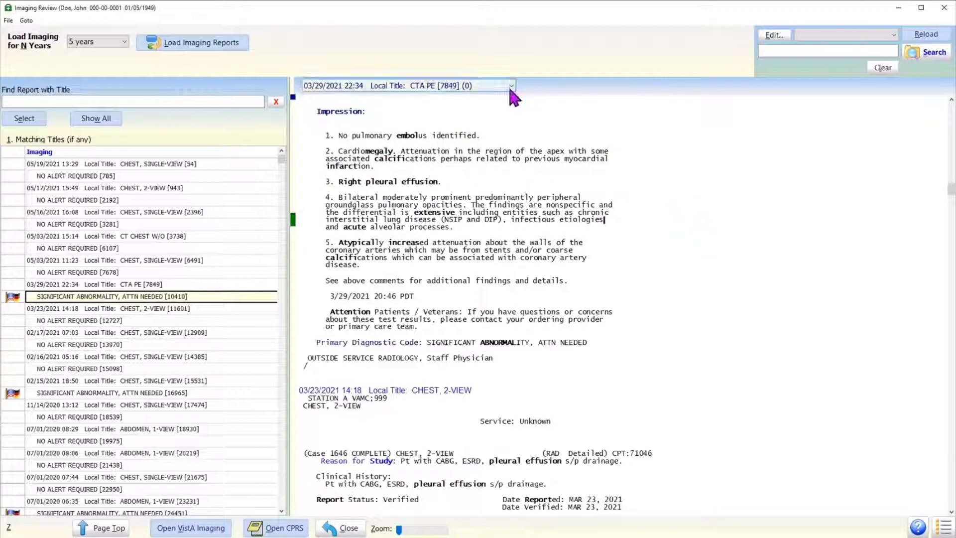
{"action": "left_click", "coordinate": [511, 86]}
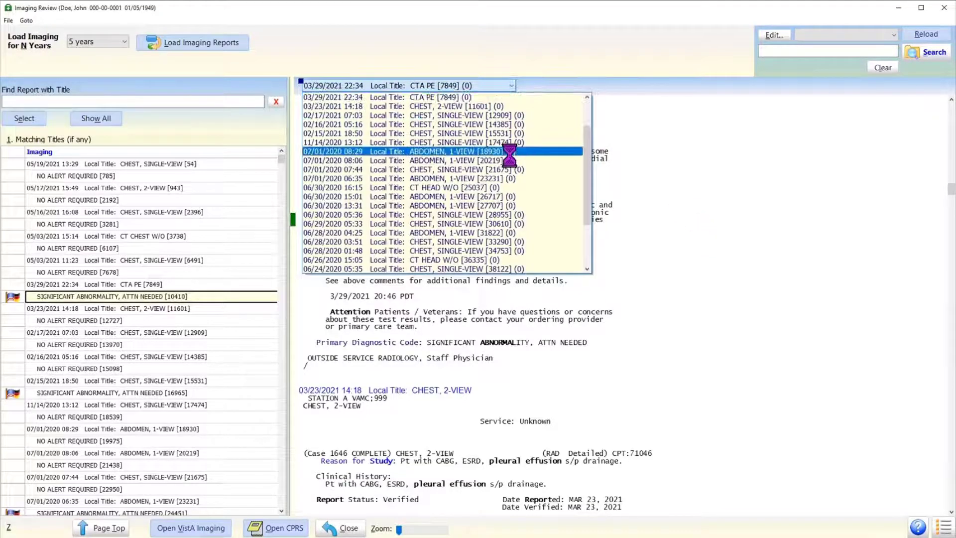
Step: Show the 07/01/2020 ABDOMEN 1-VIEW report, filter titles to 'CT ; MRI' and pick the 05/03/2021 CT CHEST W/O
{"action": "left_click", "coordinate": [442, 178]}
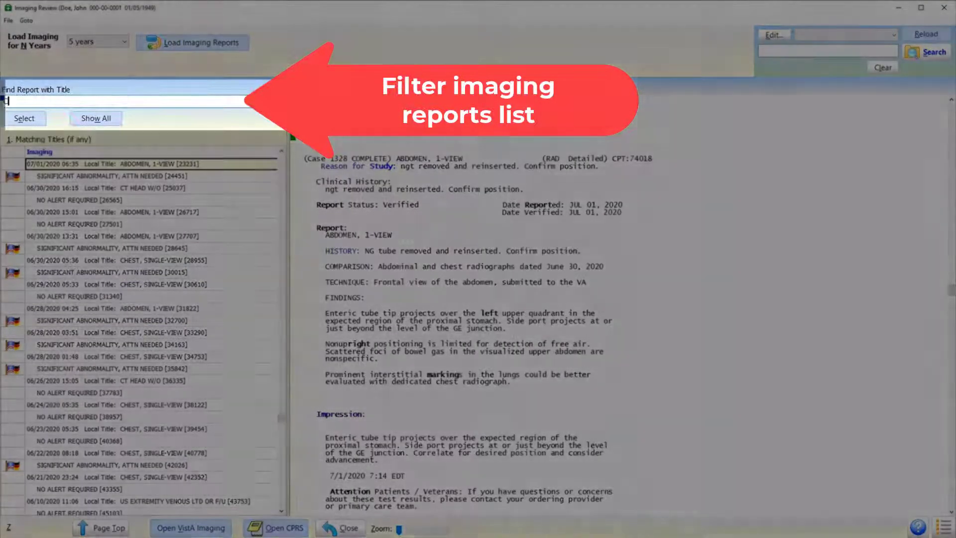
{"action": "type", "text": "CT ; M"}
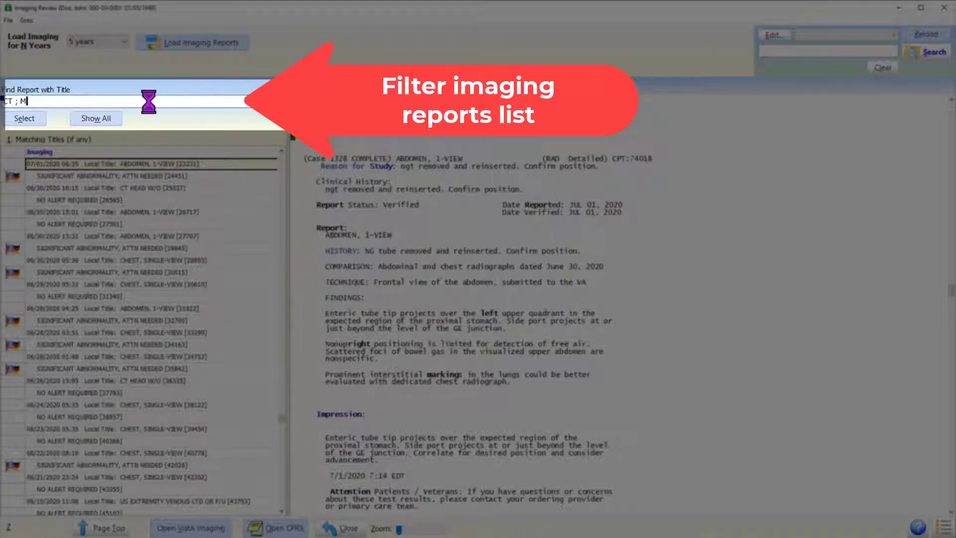
{"action": "type", "text": "RI"}
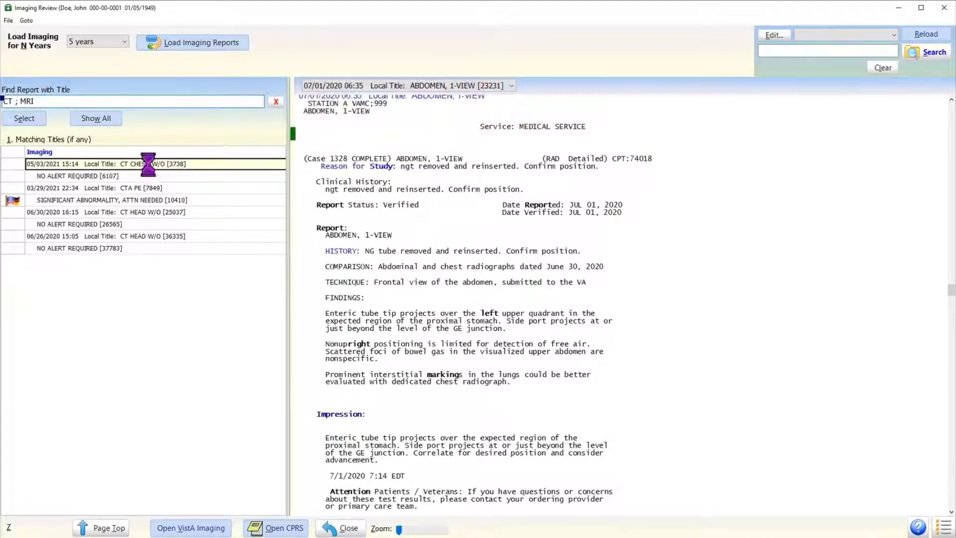
{"action": "left_click", "coordinate": [95, 117]}
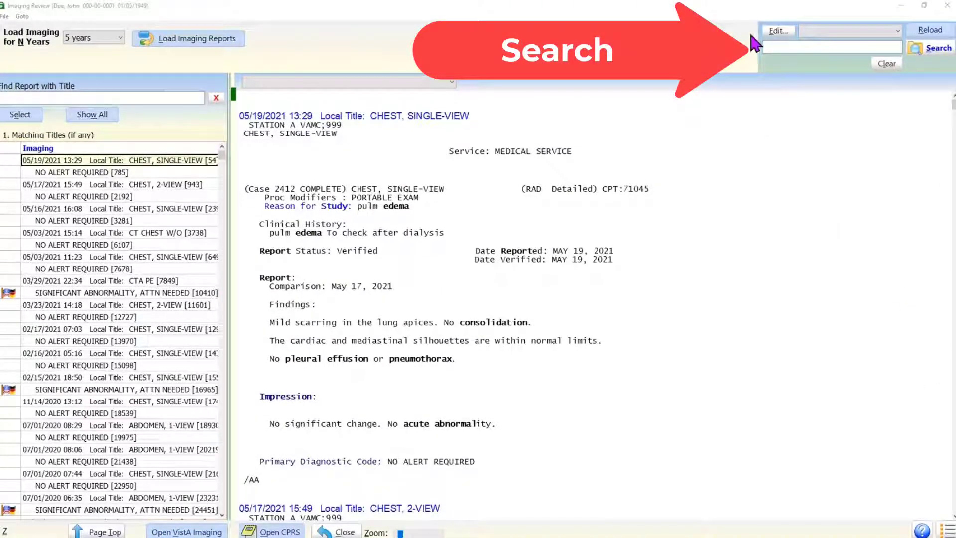
{"action": "mouse_move", "coordinate": [945, 73]}
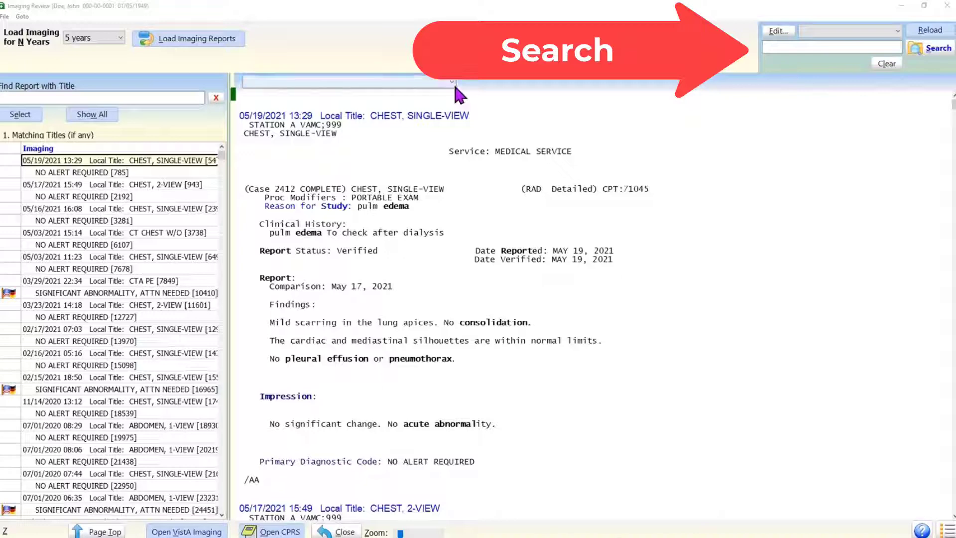
Step: Browse the full title list, then enter search terms Cancer; Malign; Tumor; Mass; Nodule
{"action": "left_click", "coordinate": [451, 82]}
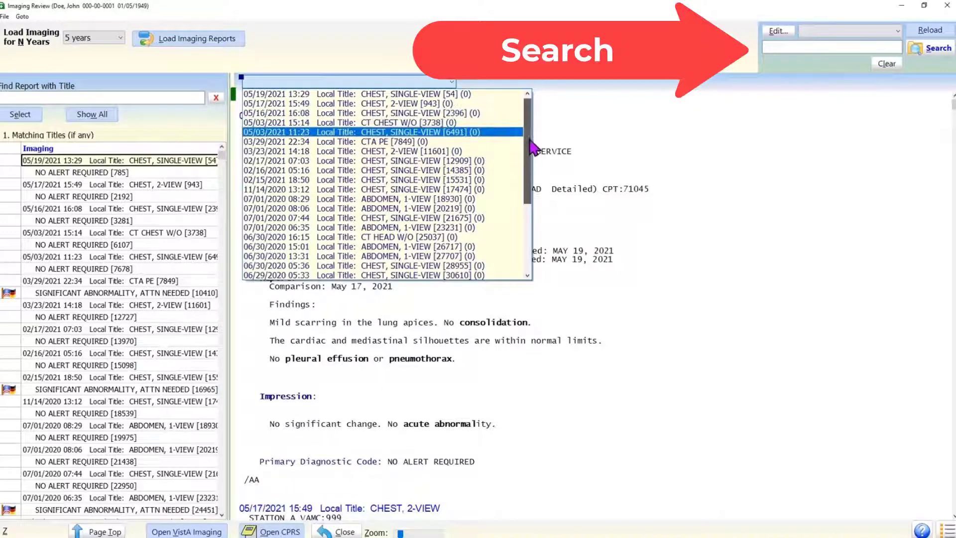
{"action": "mouse_move", "coordinate": [534, 125]}
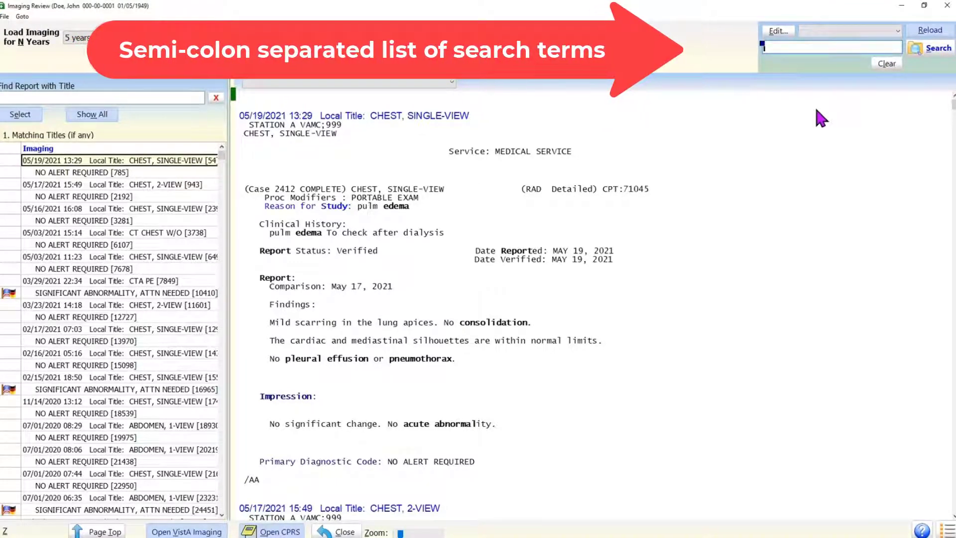
{"action": "type", "text": "Cancer;"}
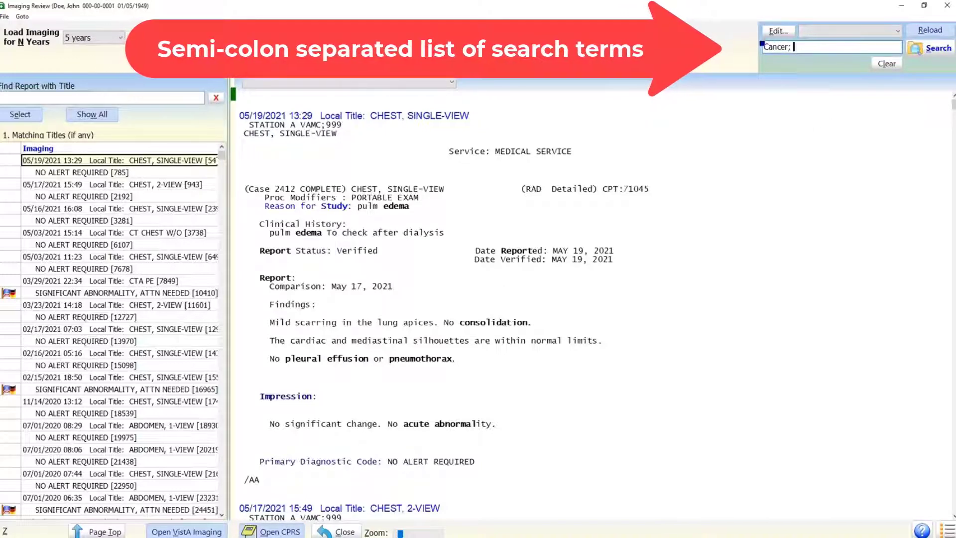
{"action": "type", "text": "Malign"}
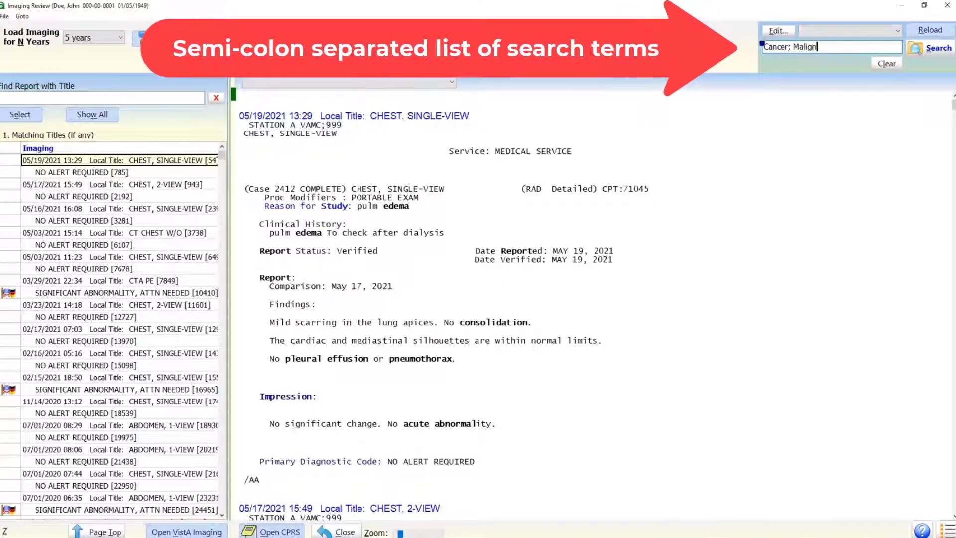
{"action": "type", "text": "; Tum"}
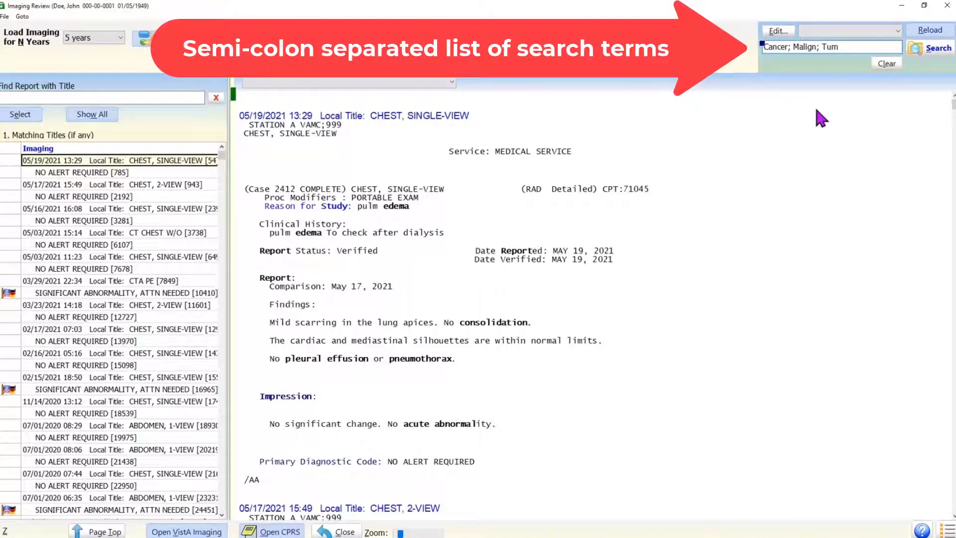
{"action": "type", "text": "or;"}
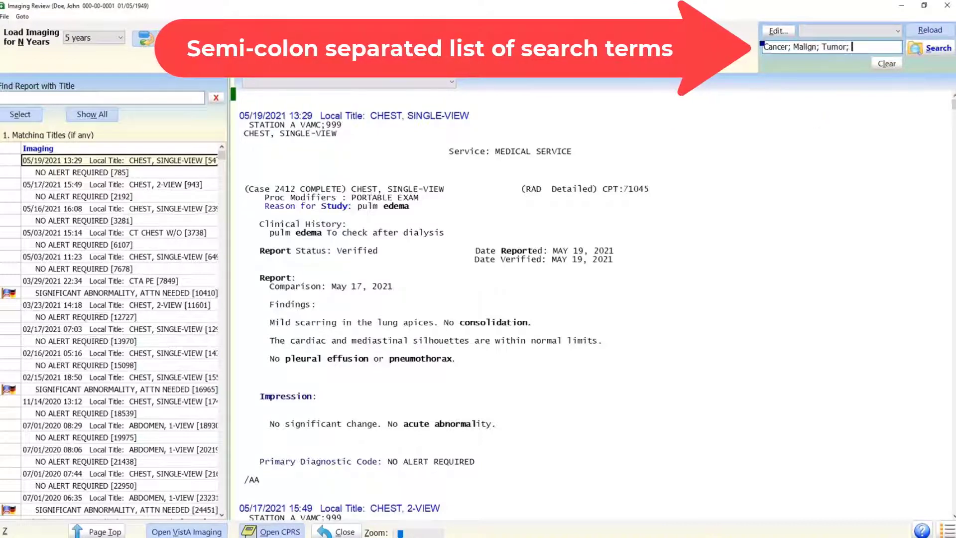
{"action": "type", "text": "Mass"}
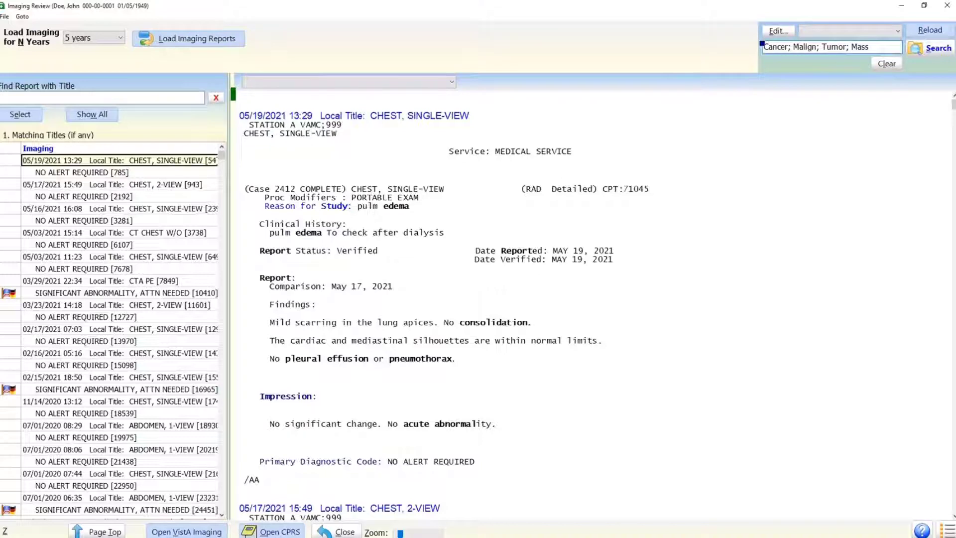
{"action": "type", "text": "Nodule"}
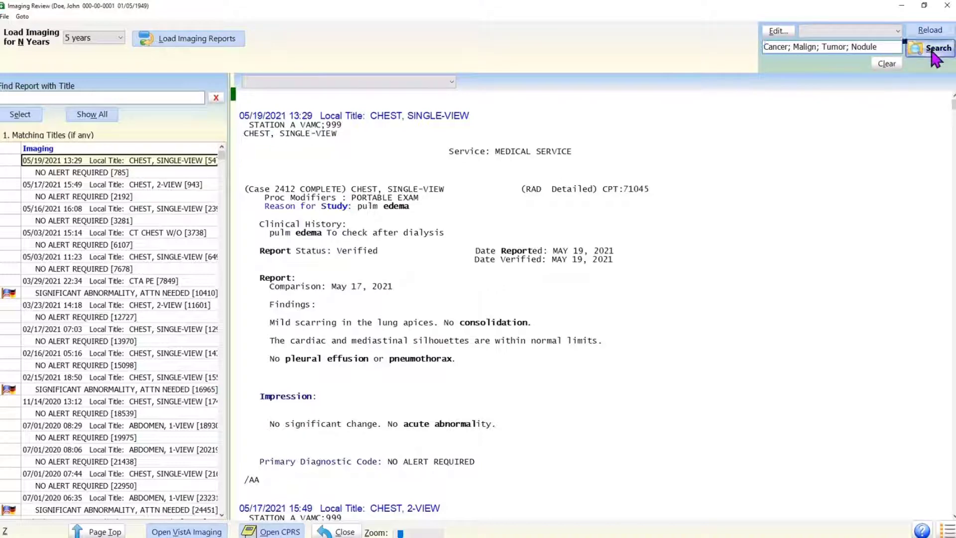
Step: Run the search across all reports, set the matches panel to Min width and jump to the pulmonary nodule hit
{"action": "left_click", "coordinate": [937, 48]}
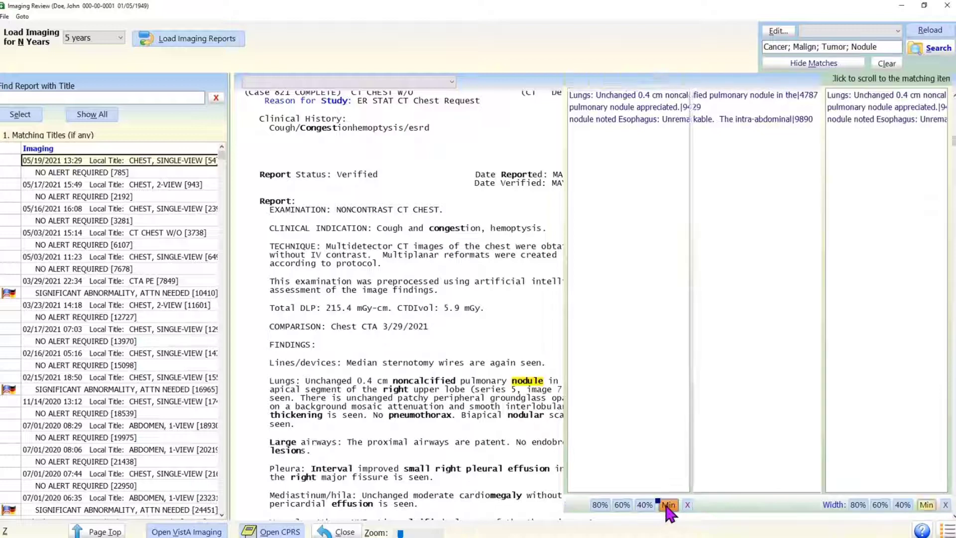
{"action": "left_click", "coordinate": [667, 504]}
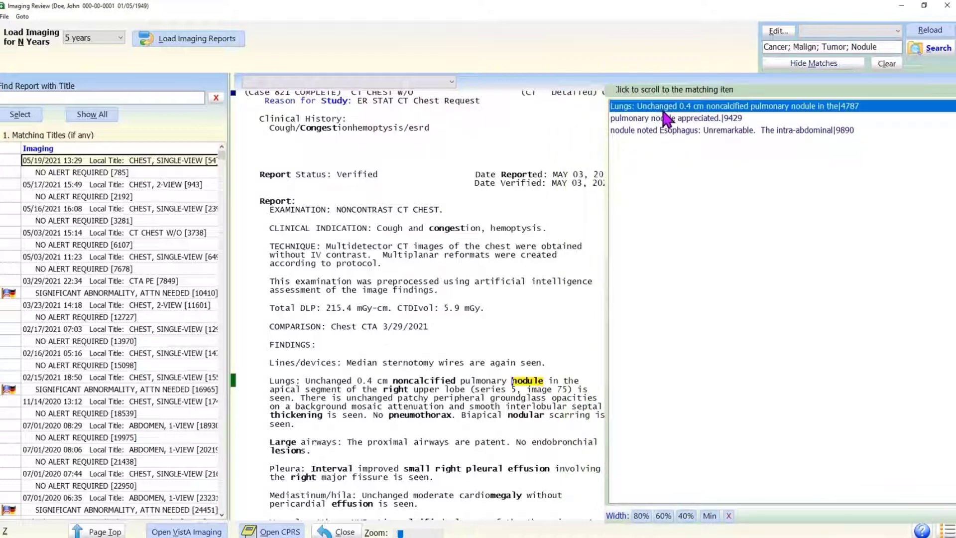
{"action": "left_click", "coordinate": [732, 105]}
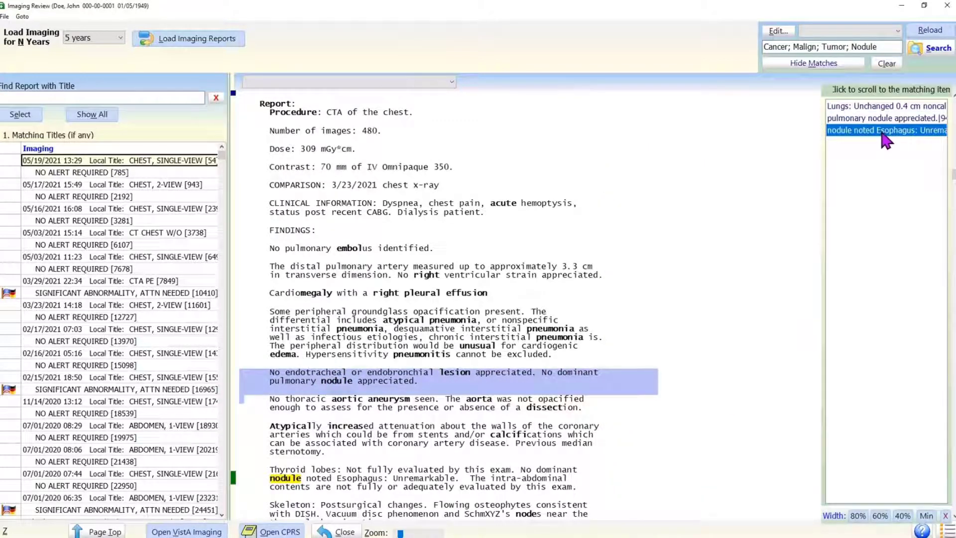
{"action": "mouse_move", "coordinate": [275, 488]}
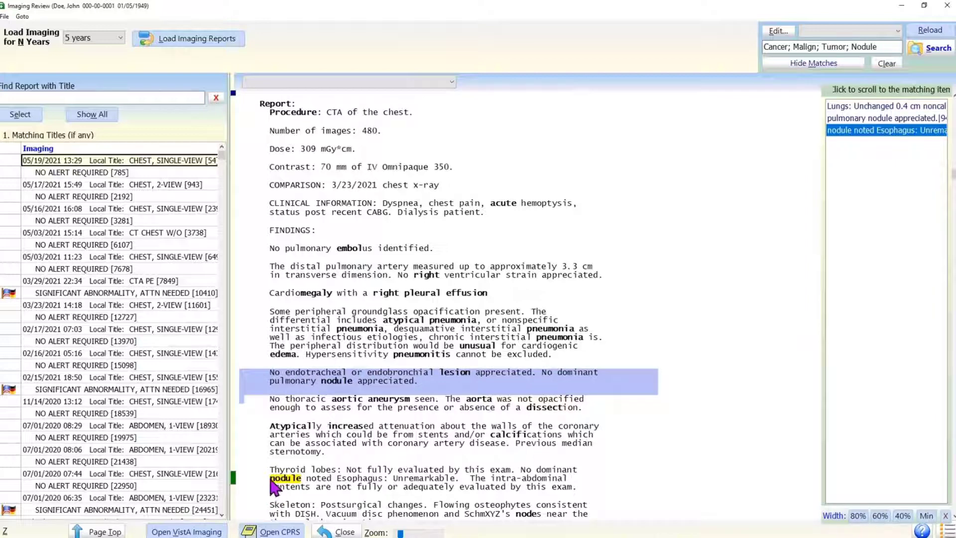